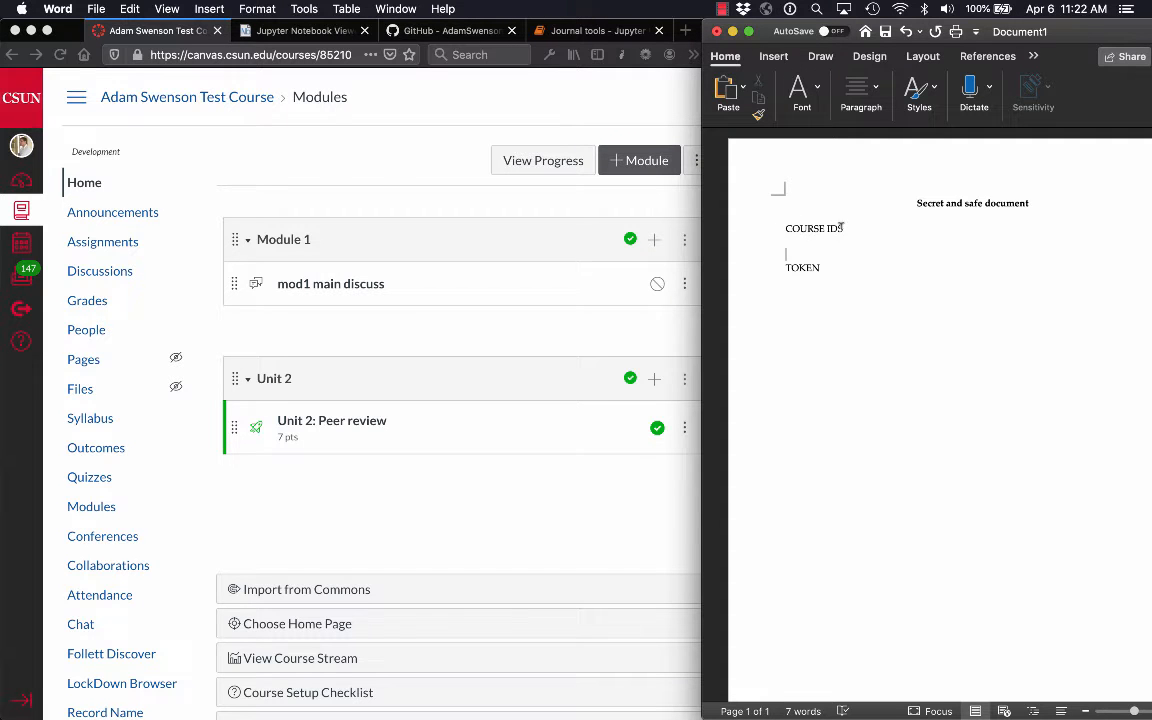
Step: Append an S so the Word heading reads COURSE IDS
text(S)
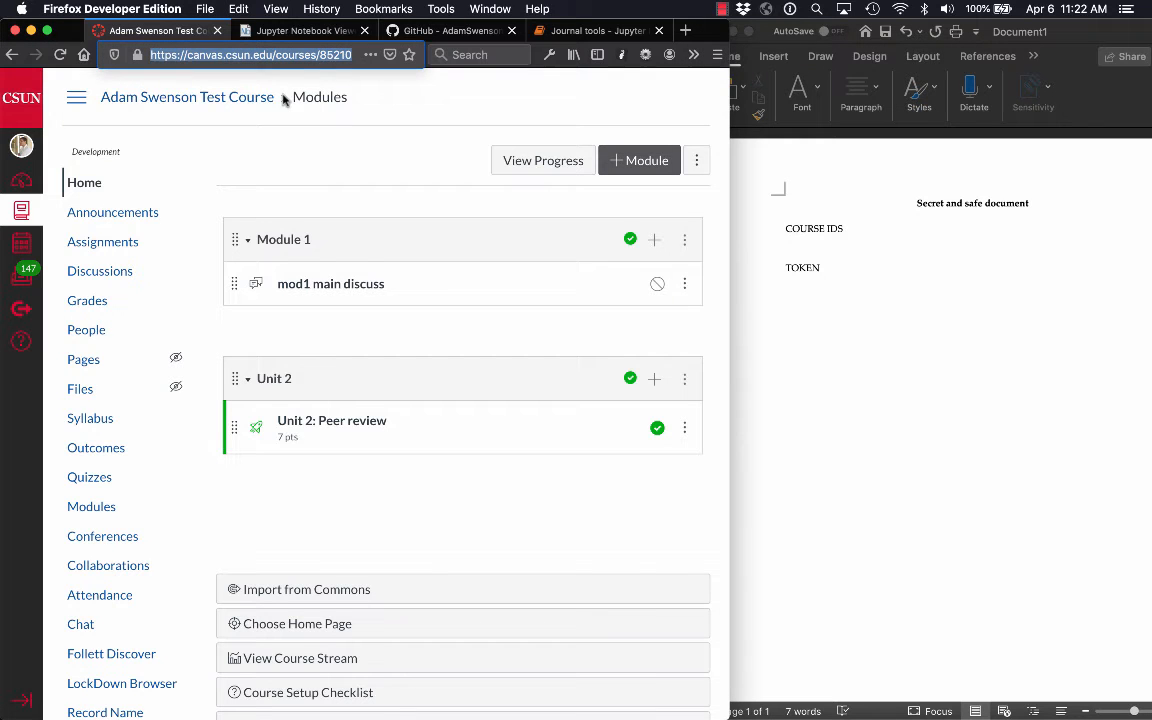
Step: Go from the account menu to user Settings and scroll to Approved Integrations
click(20, 146)
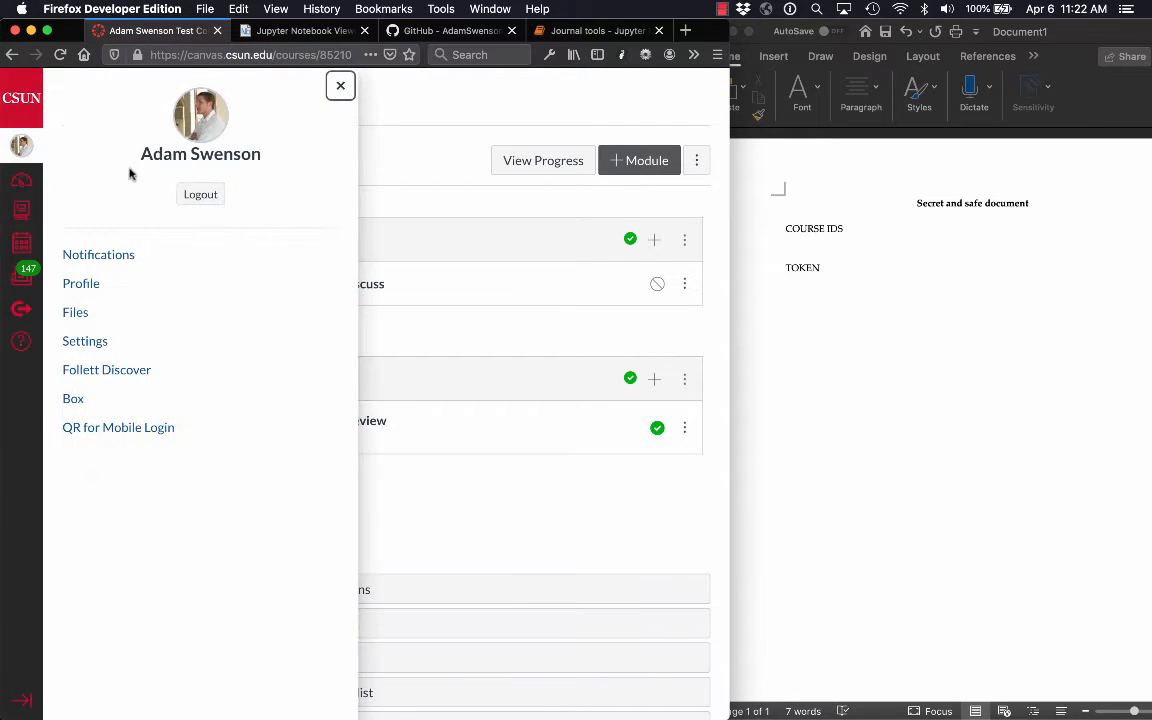
click(84, 340)
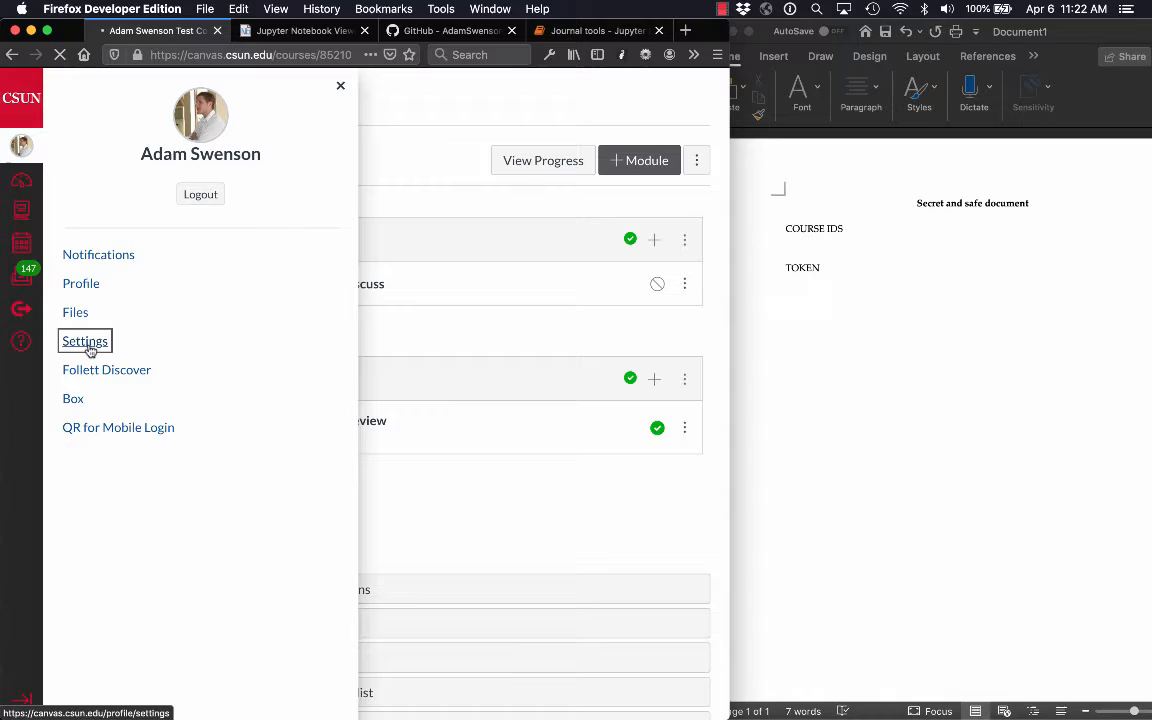
click(84, 340)
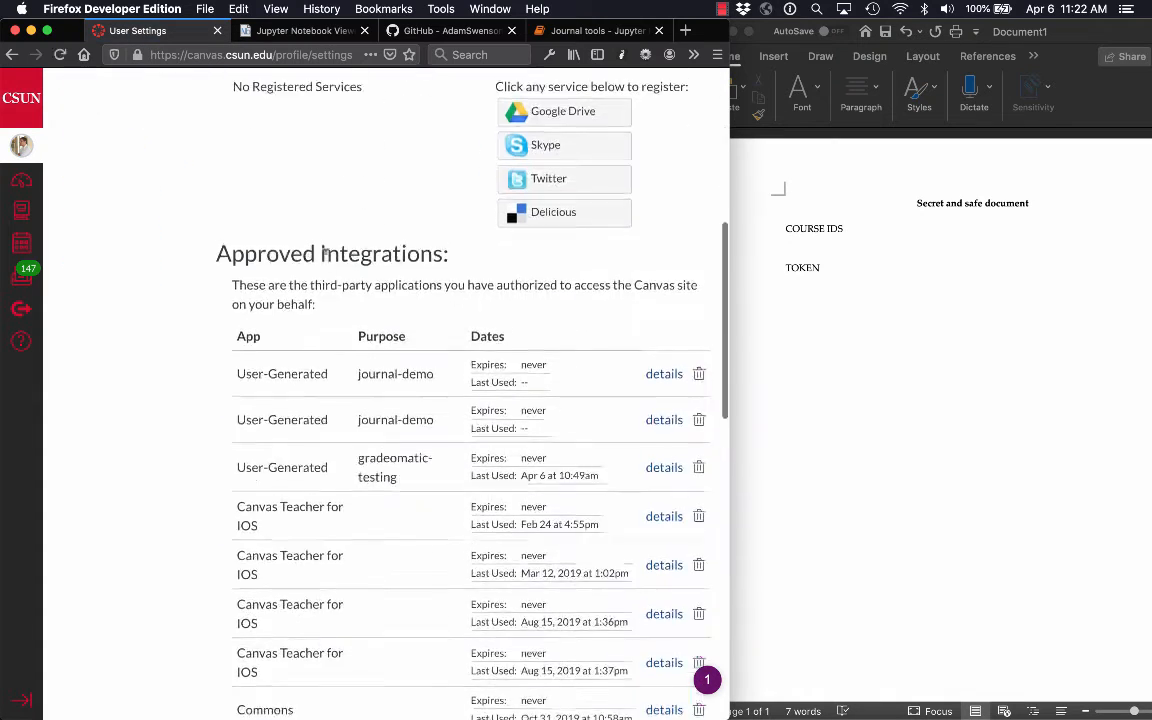
scroll(down, 3)
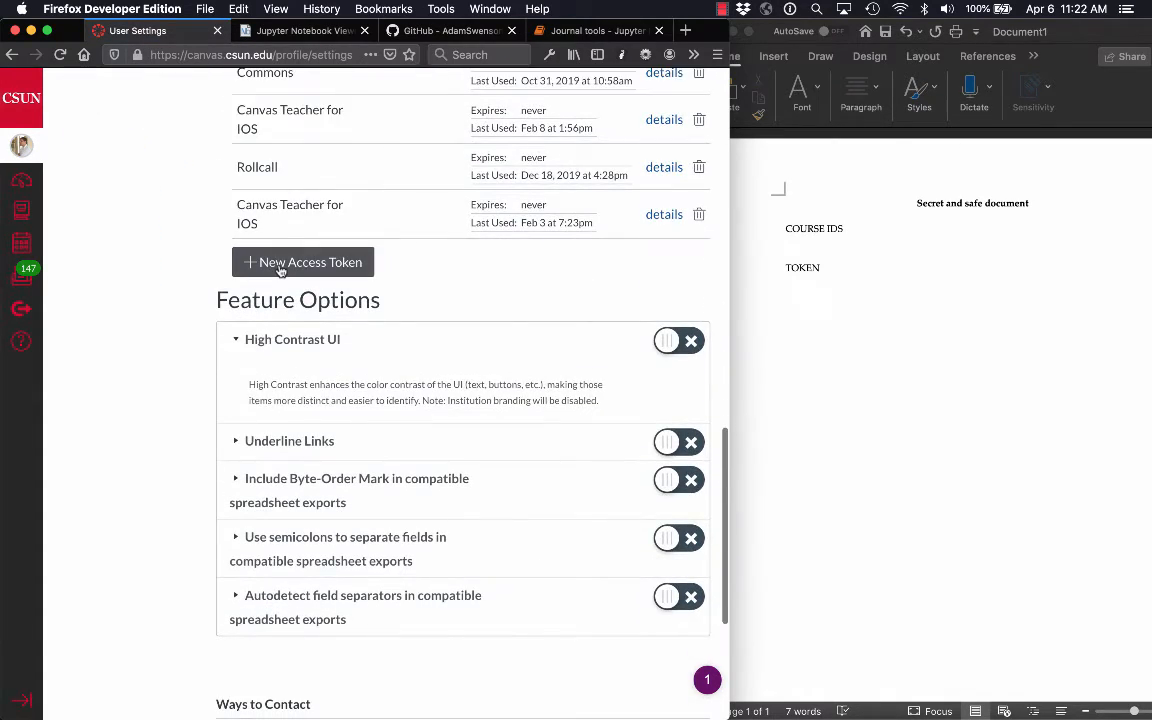
Step: Generate a new access token with purpose 'testing' and select its token string
click(302, 262)
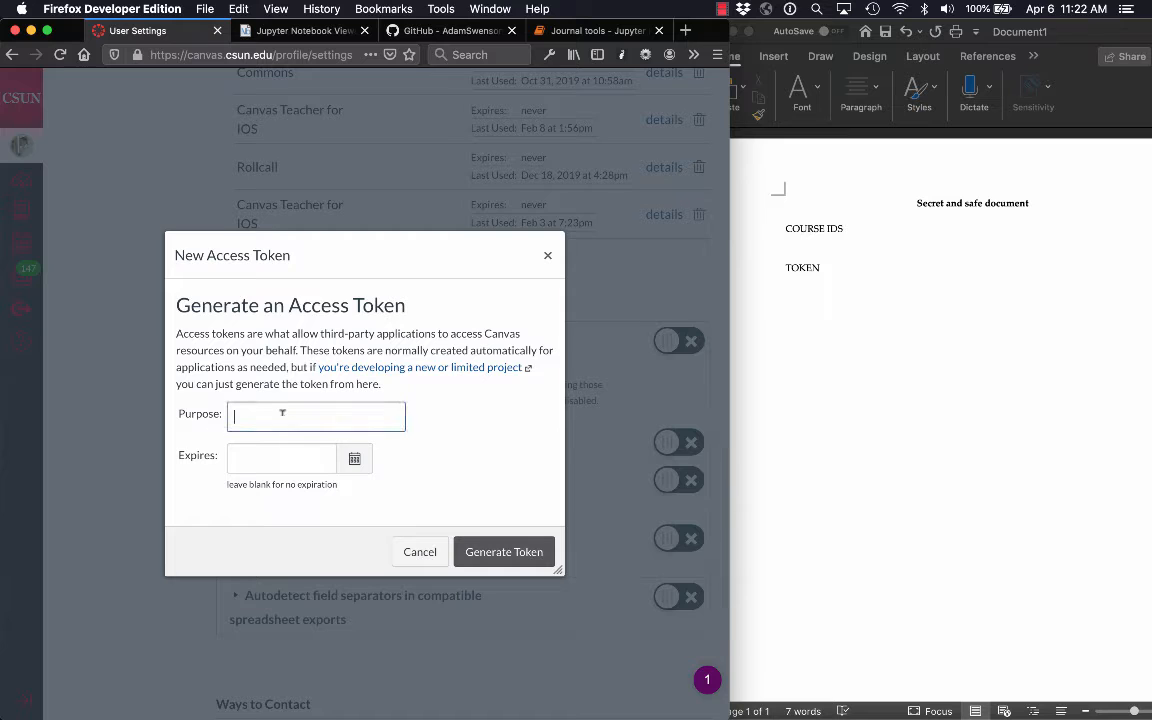
text(testing)
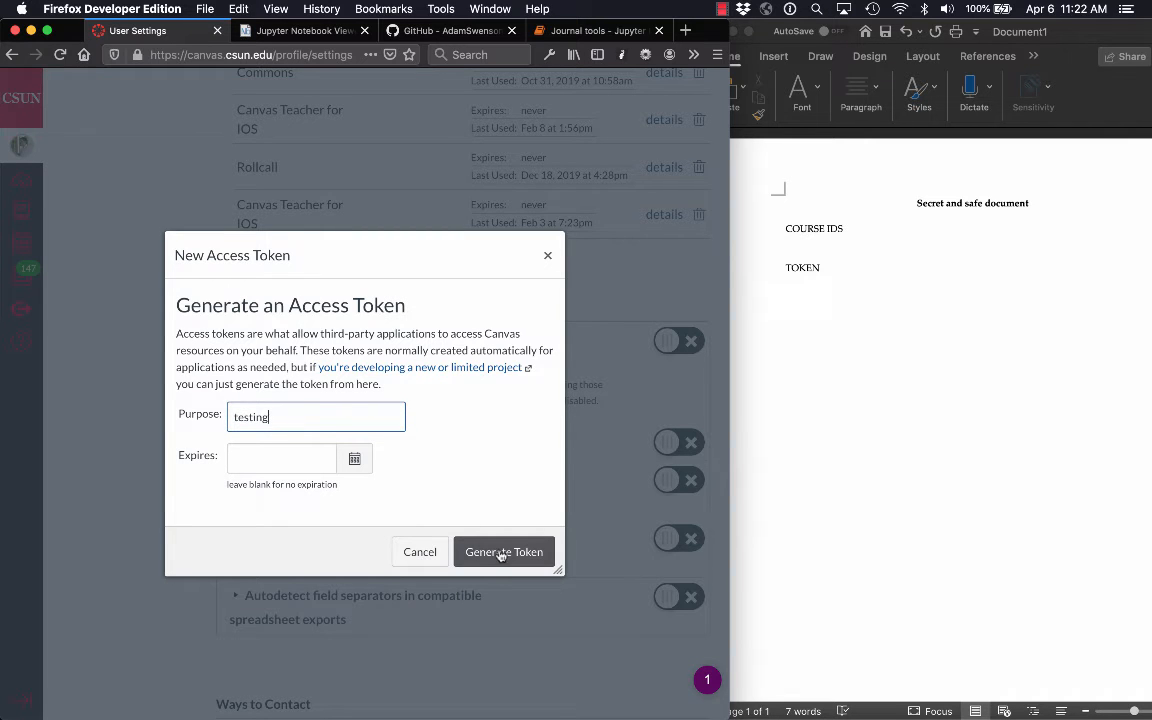
click(504, 552)
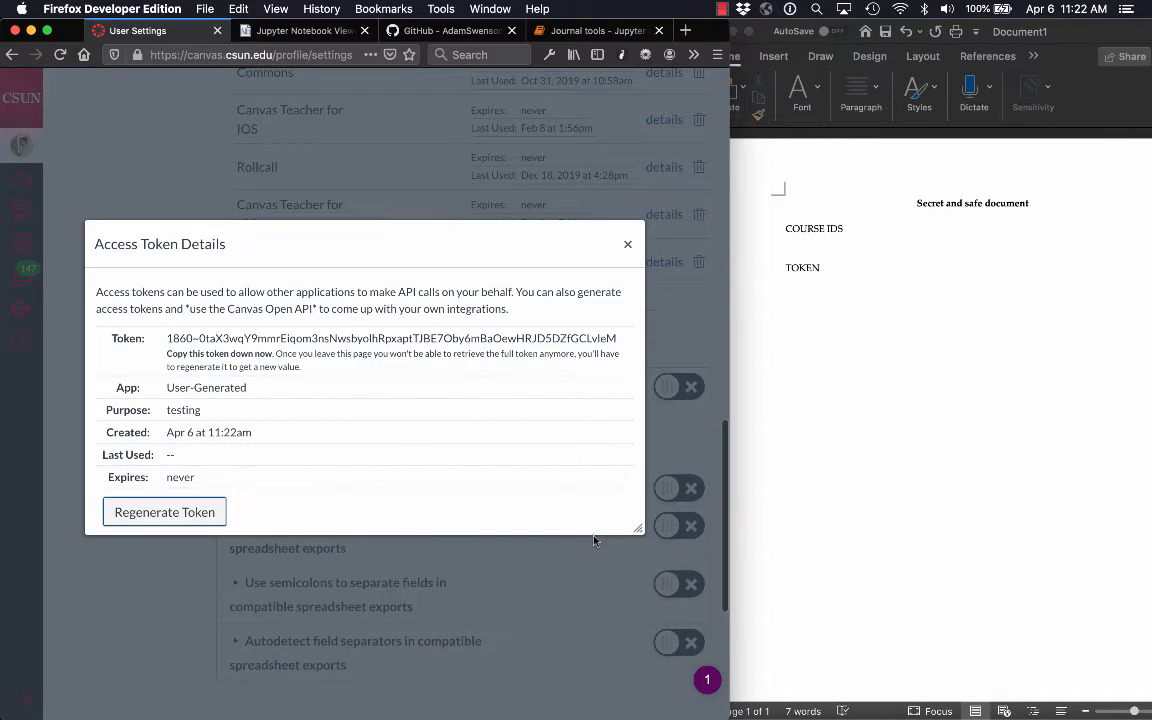
triple_click(392, 338)
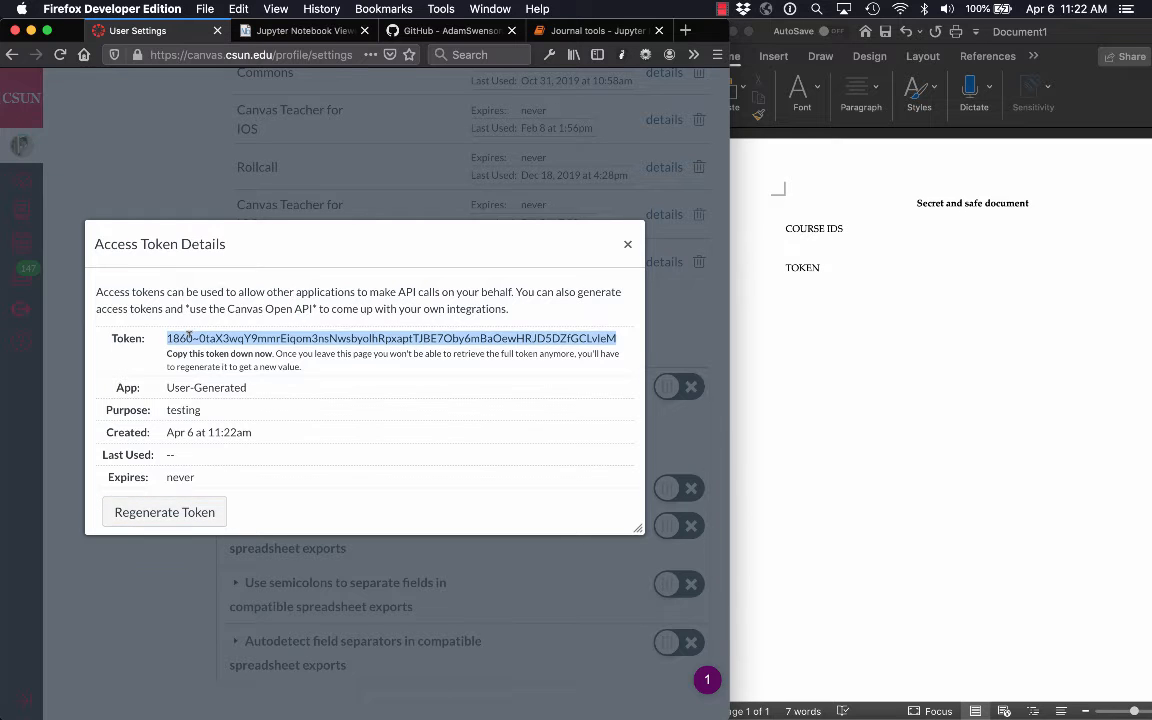
mouse_move(818, 284)
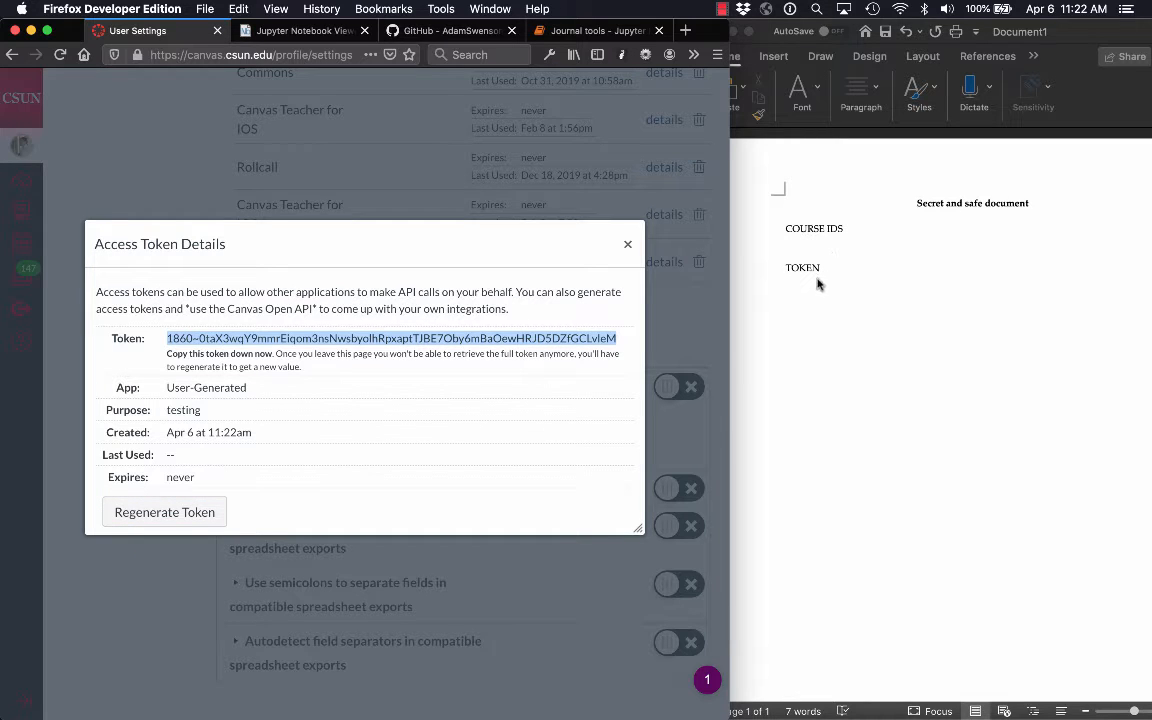
Step: Paste the token under TOKEN in Word and dismiss the token details in Canvas
key(cmd+v)
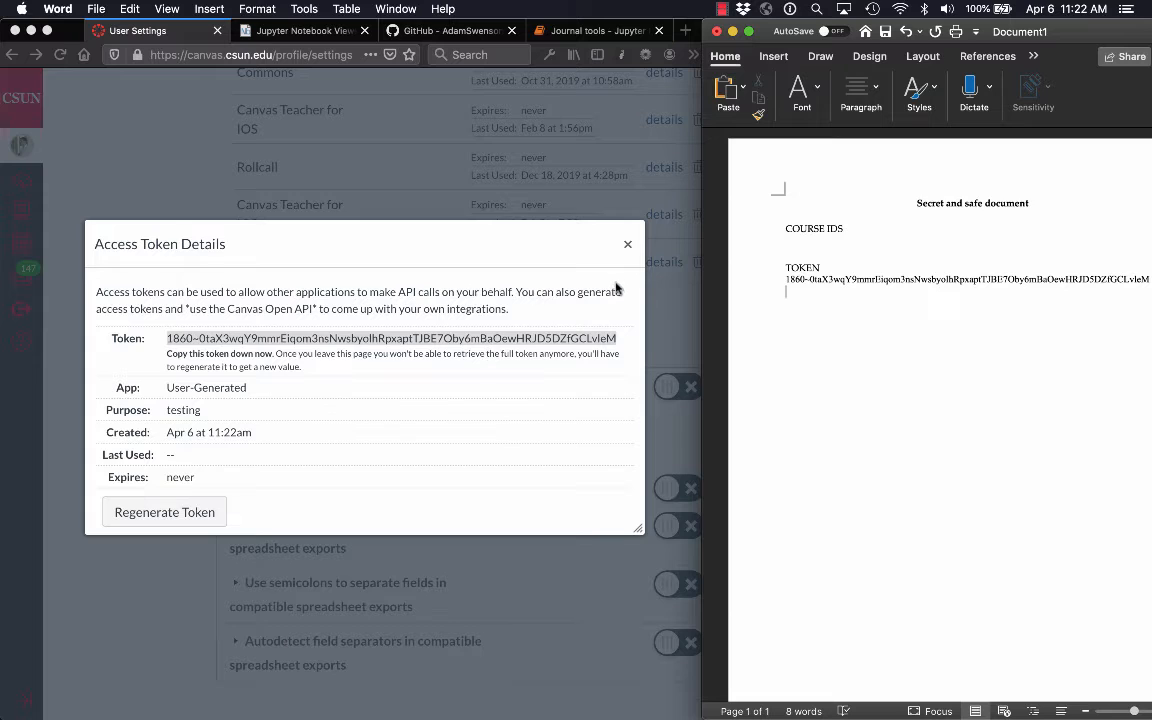
click(628, 244)
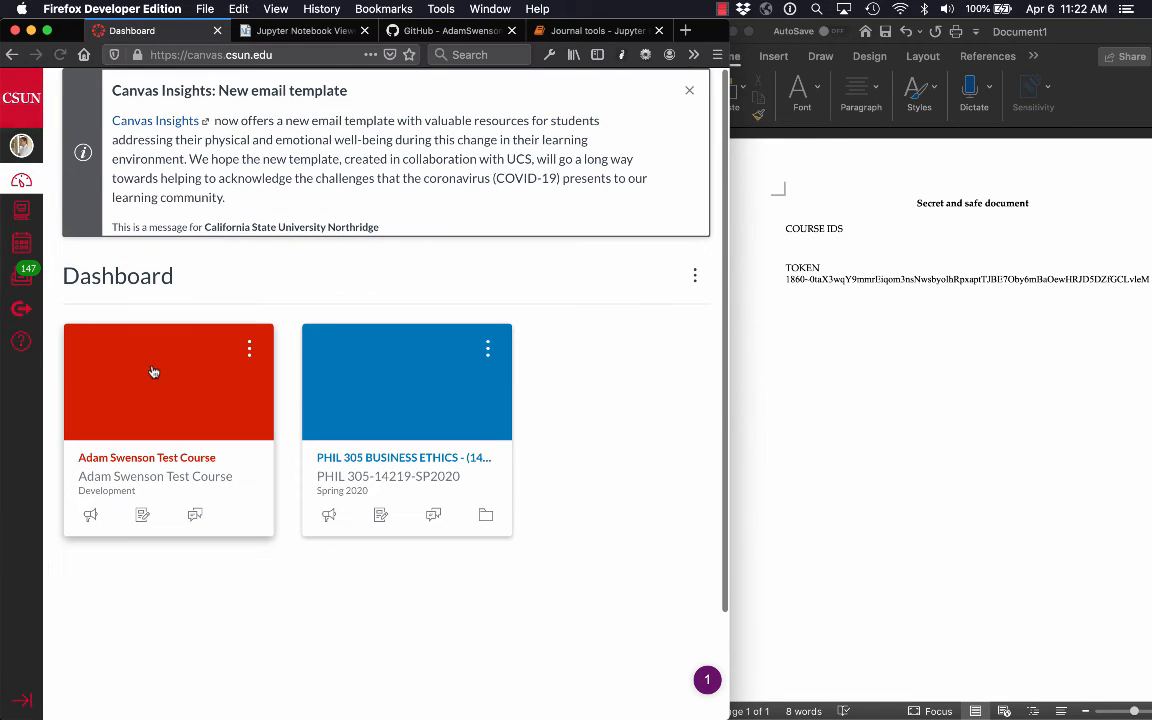
click(168, 380)
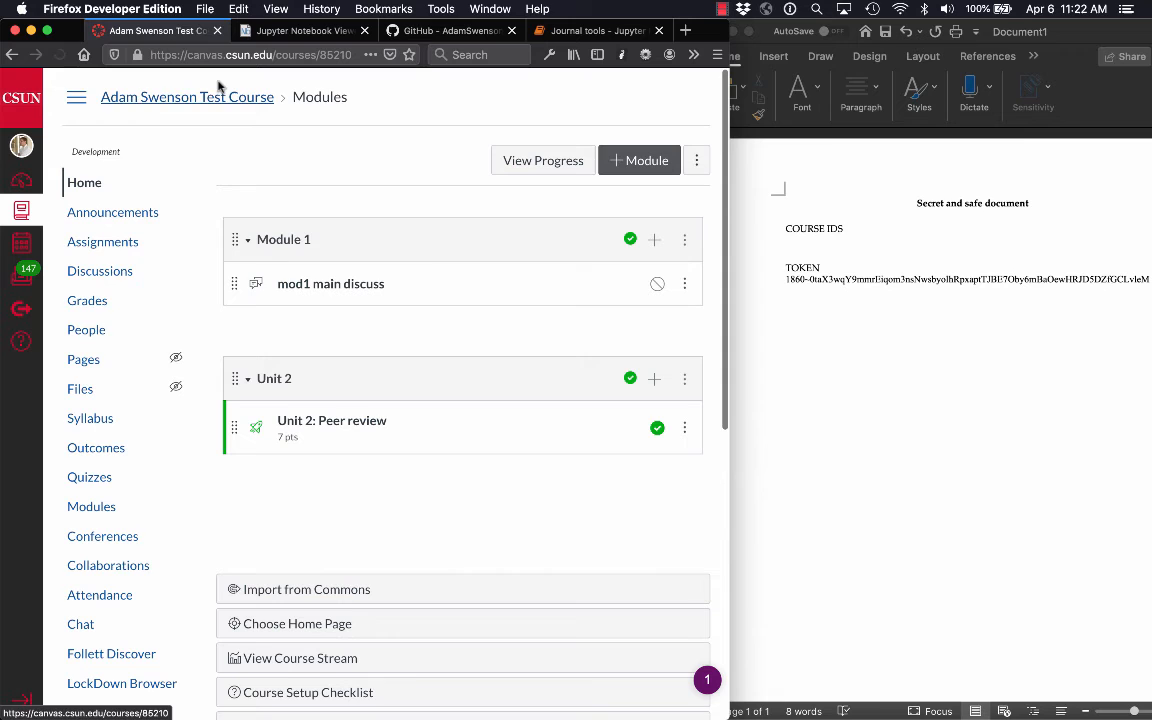
click(250, 56)
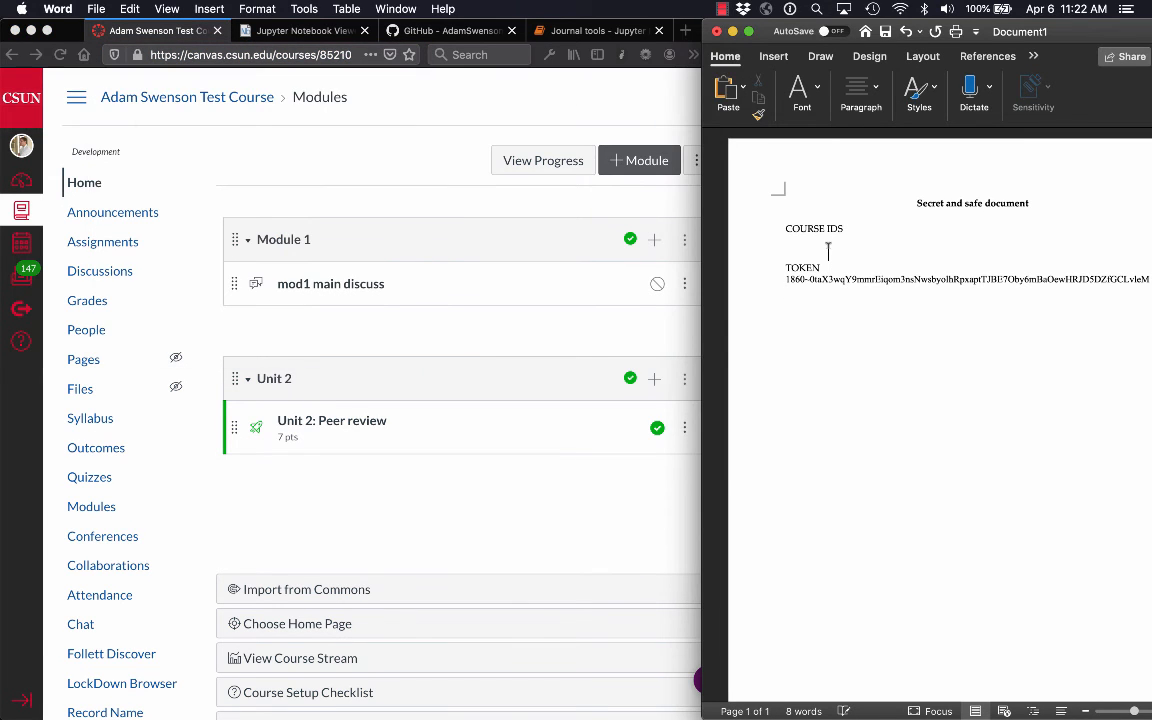
text(https://canvas.csun.edu/courses/85210)
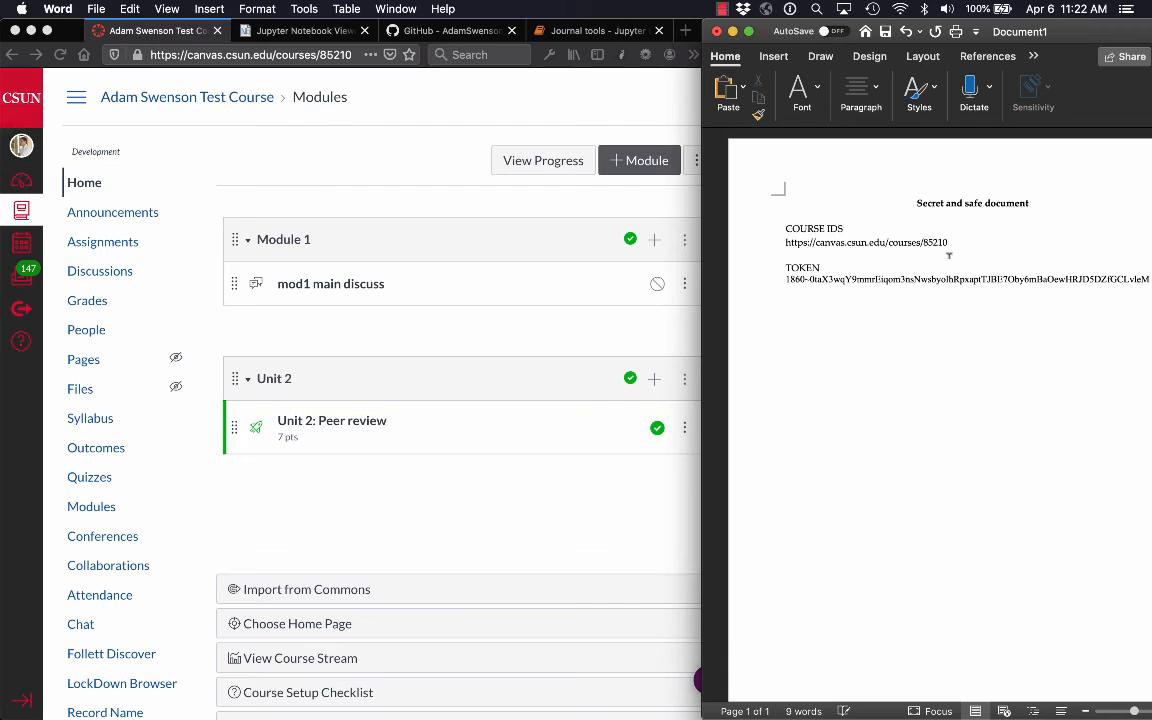
double_click(934, 242)
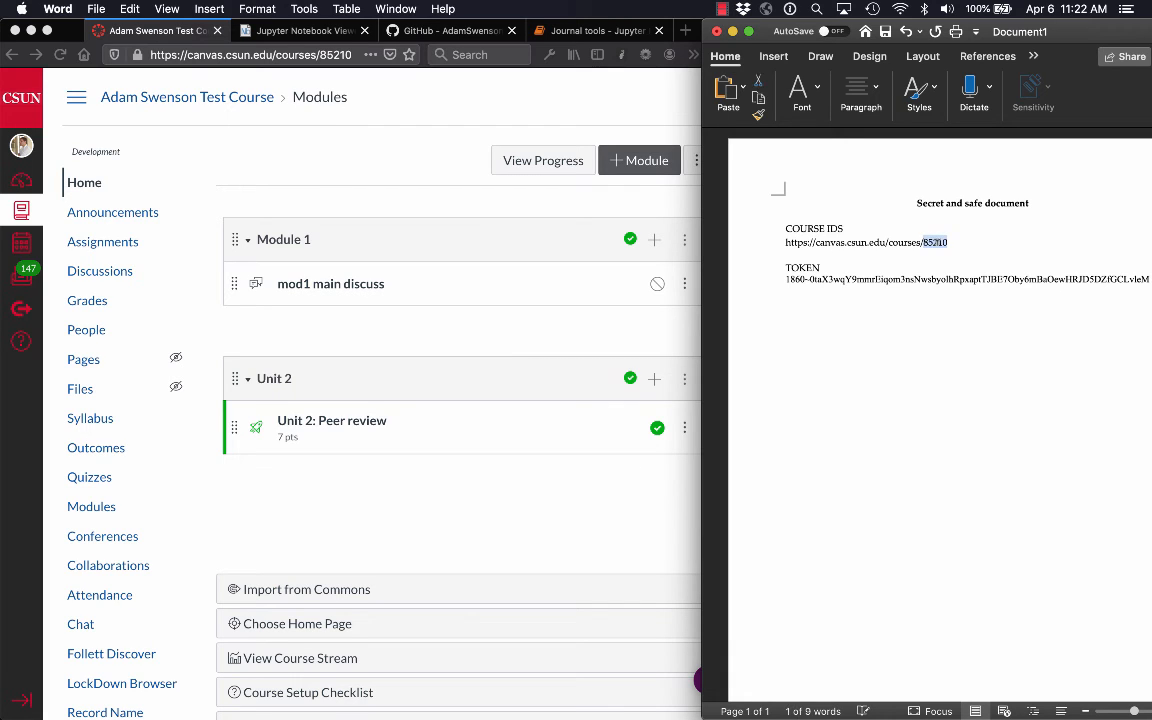